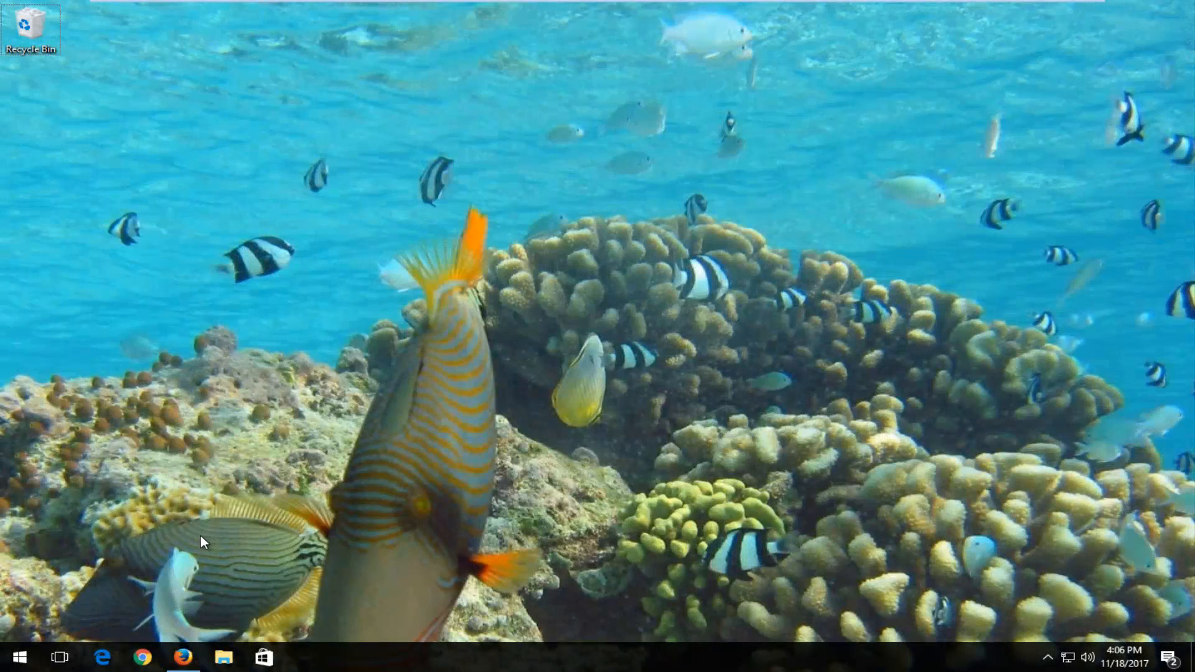
mouse_move(172, 624)
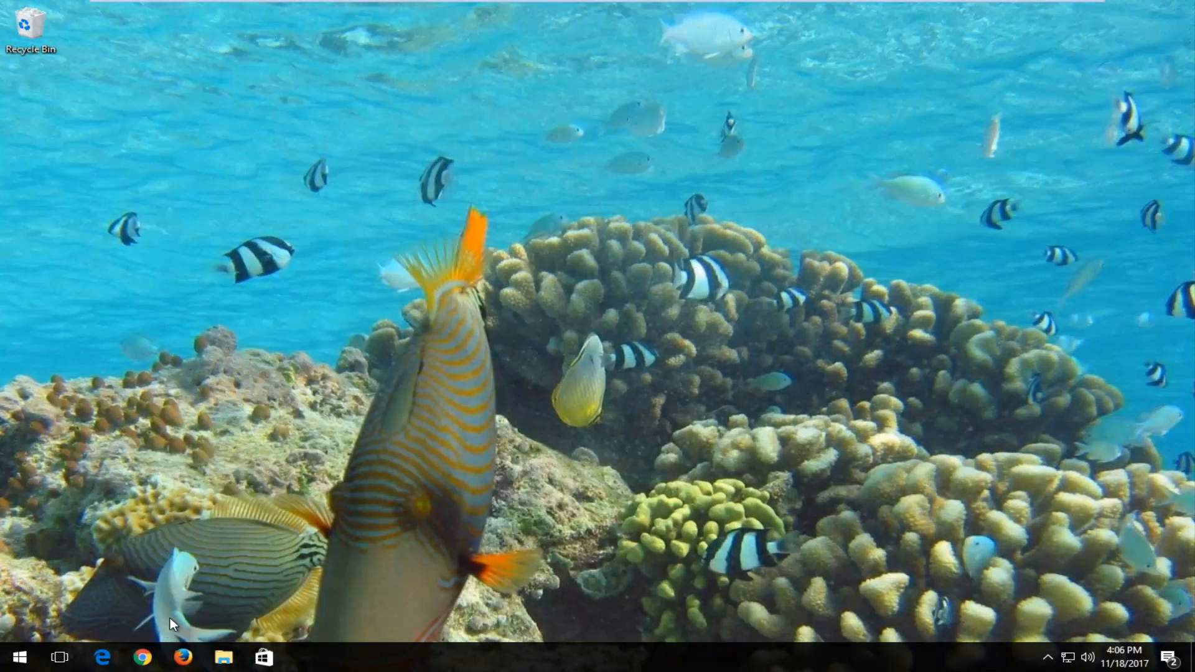
mouse_move(289, 459)
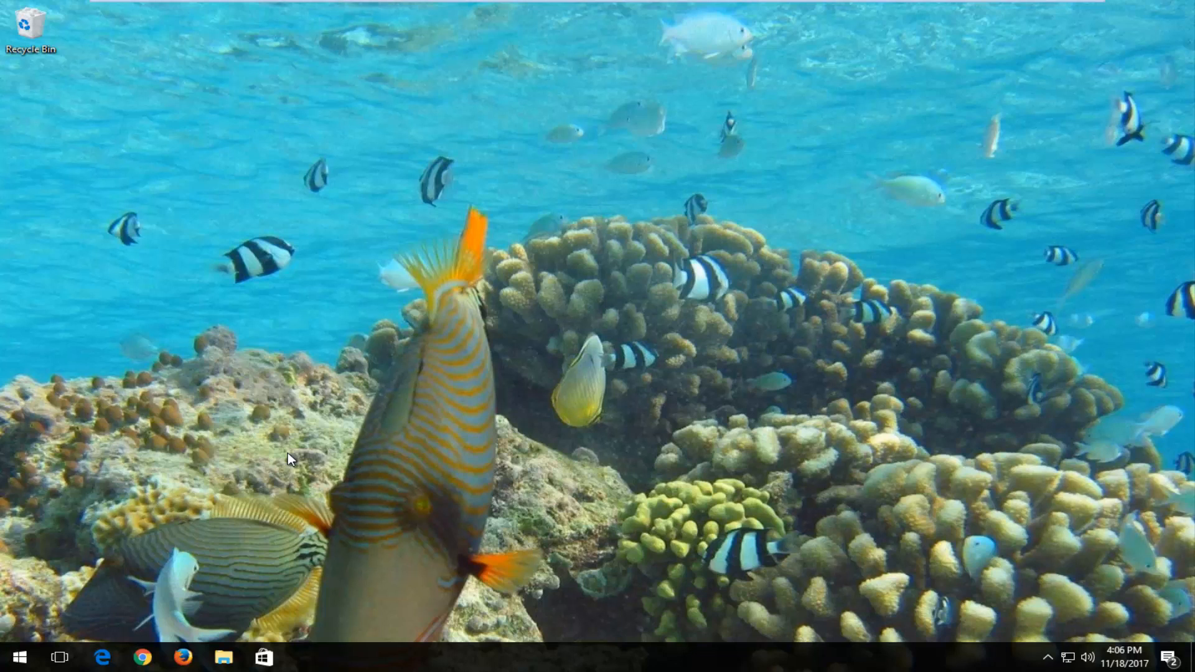
mouse_move(233, 473)
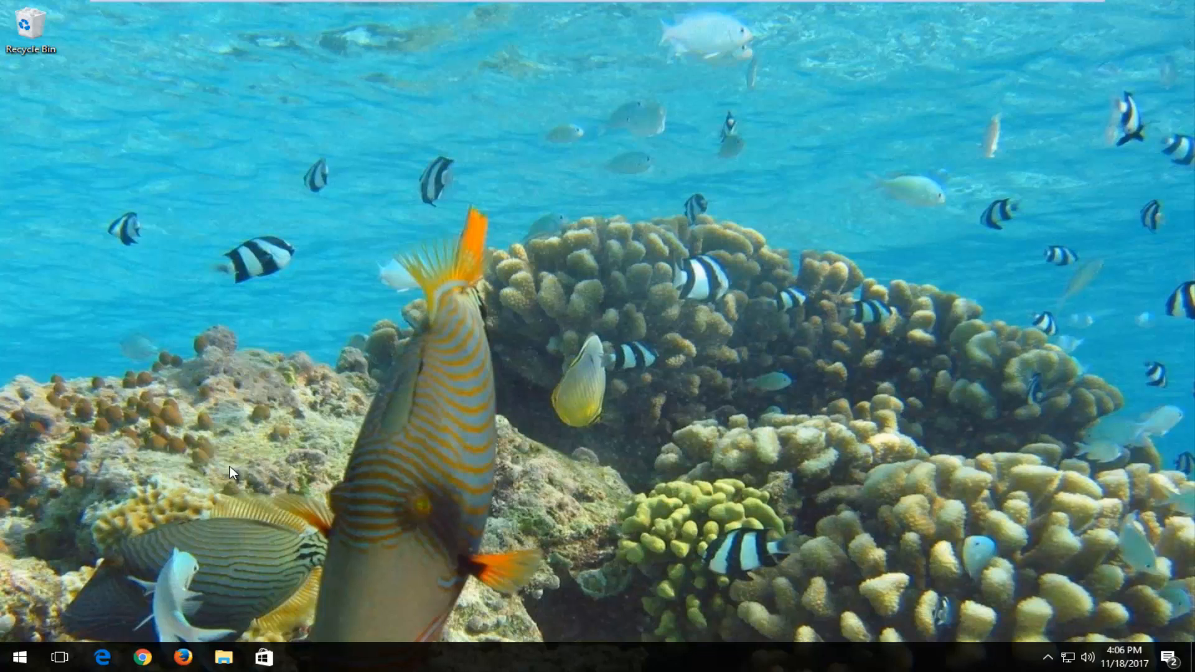
mouse_move(208, 482)
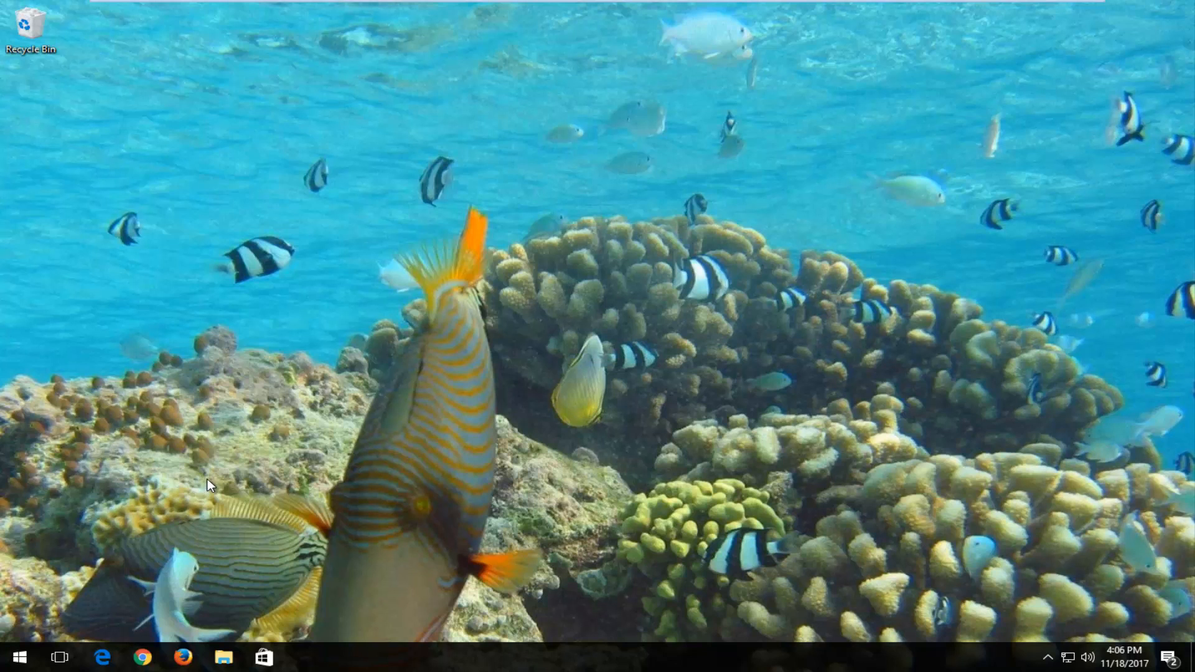
Search the Start menu for 'command prompt' and run it as administrator.
click(15, 656)
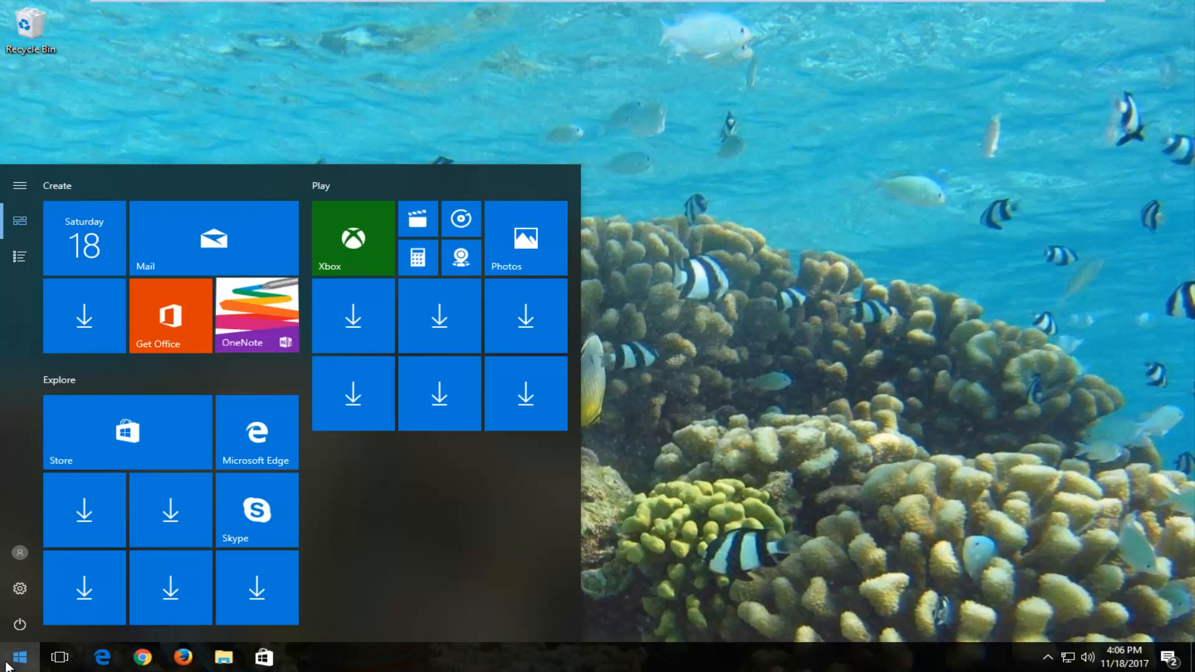
text(command prompt)
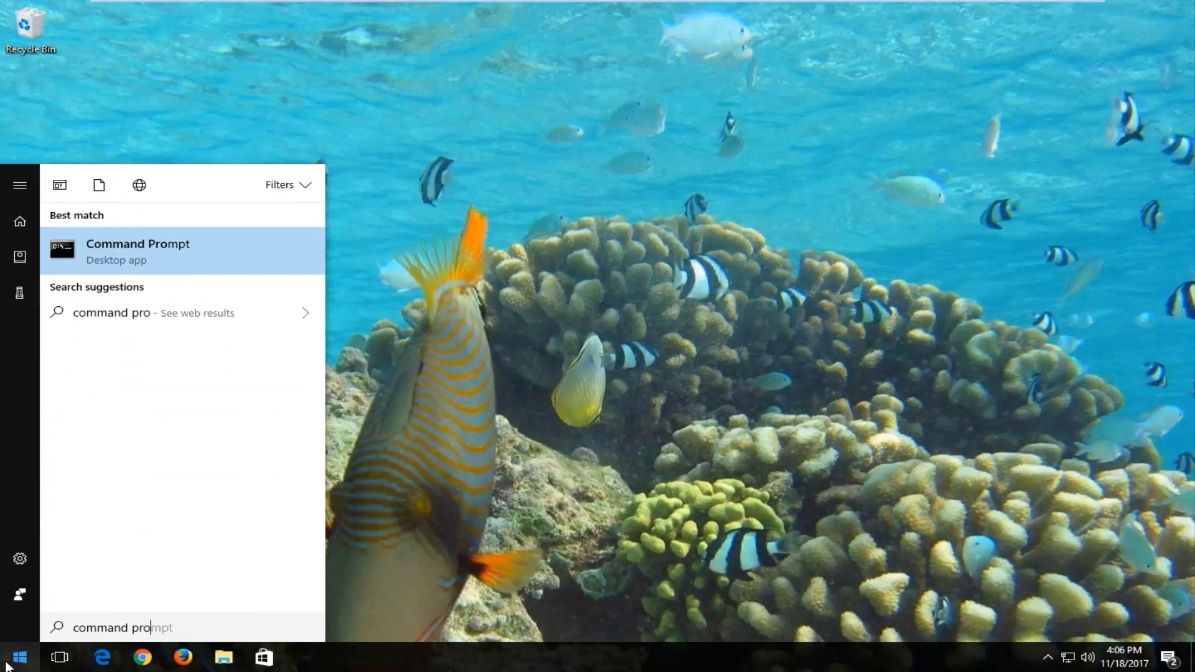
text(mpt)
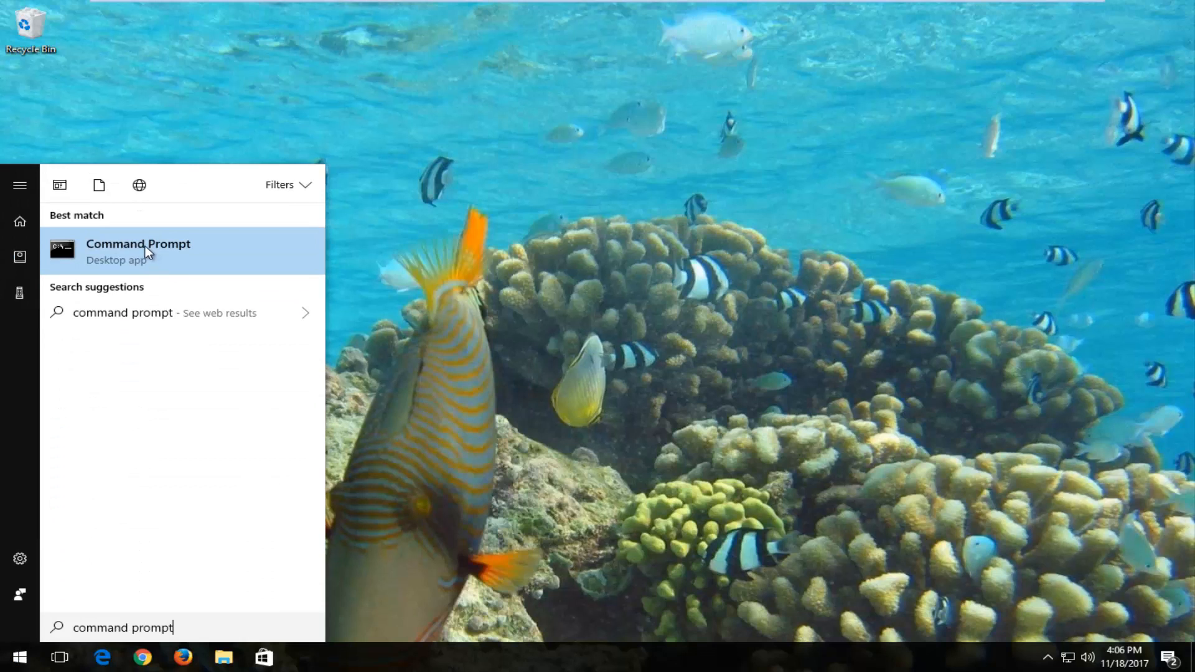
mouse_move(118, 255)
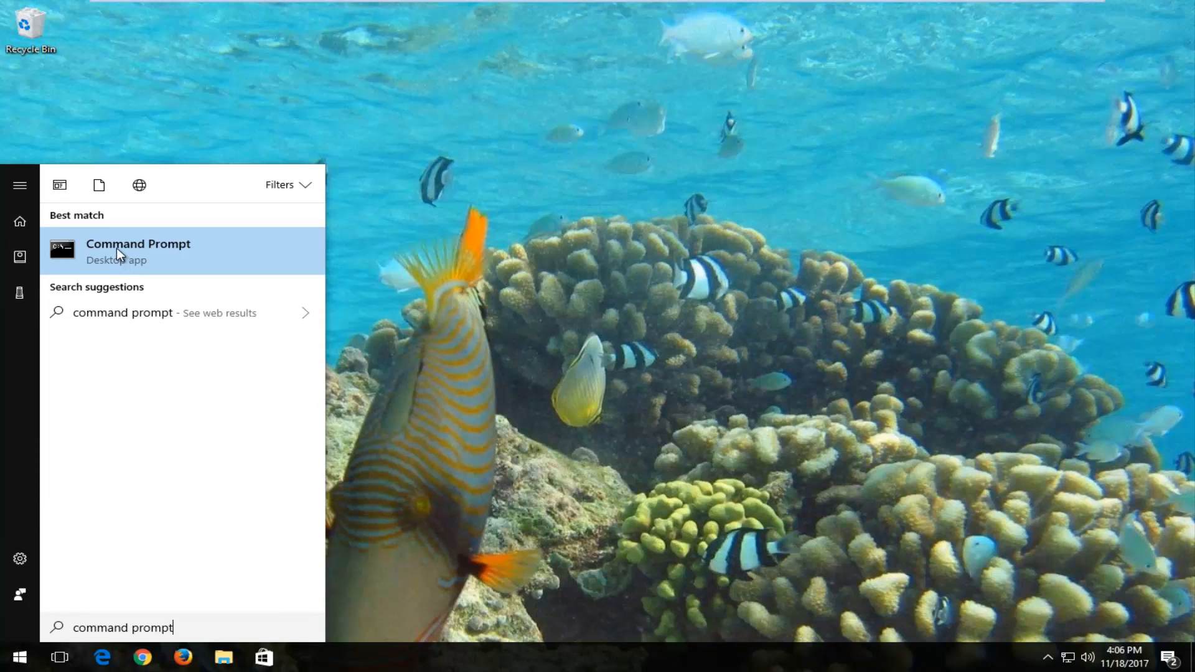
right_click(138, 251)
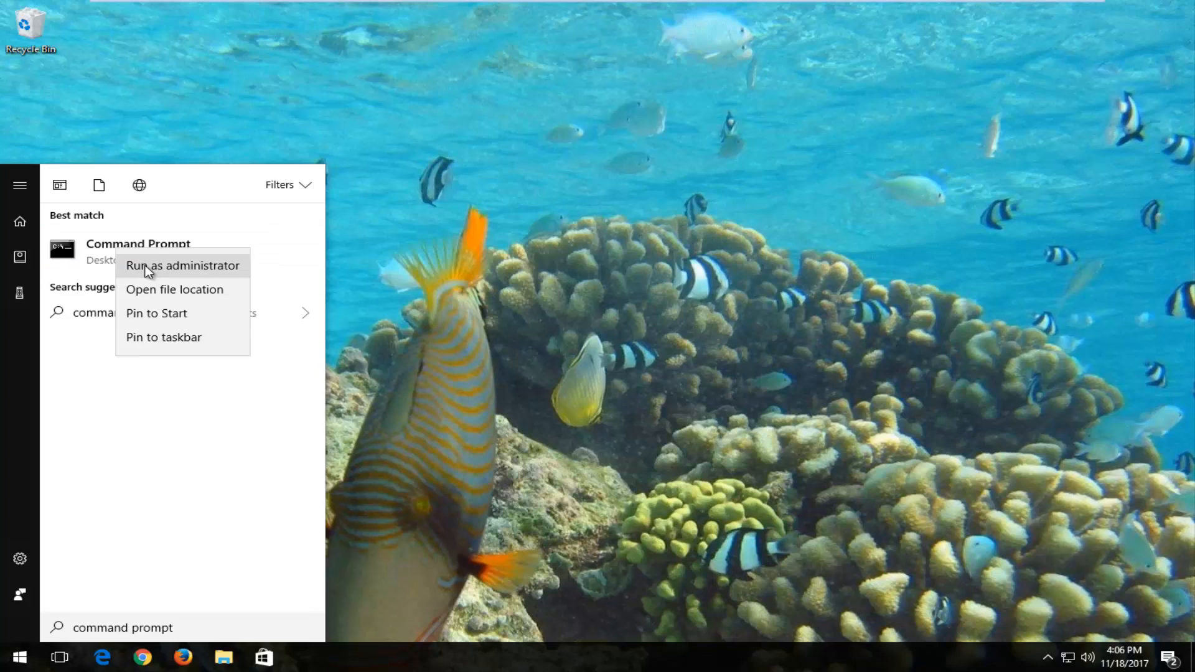
click(182, 265)
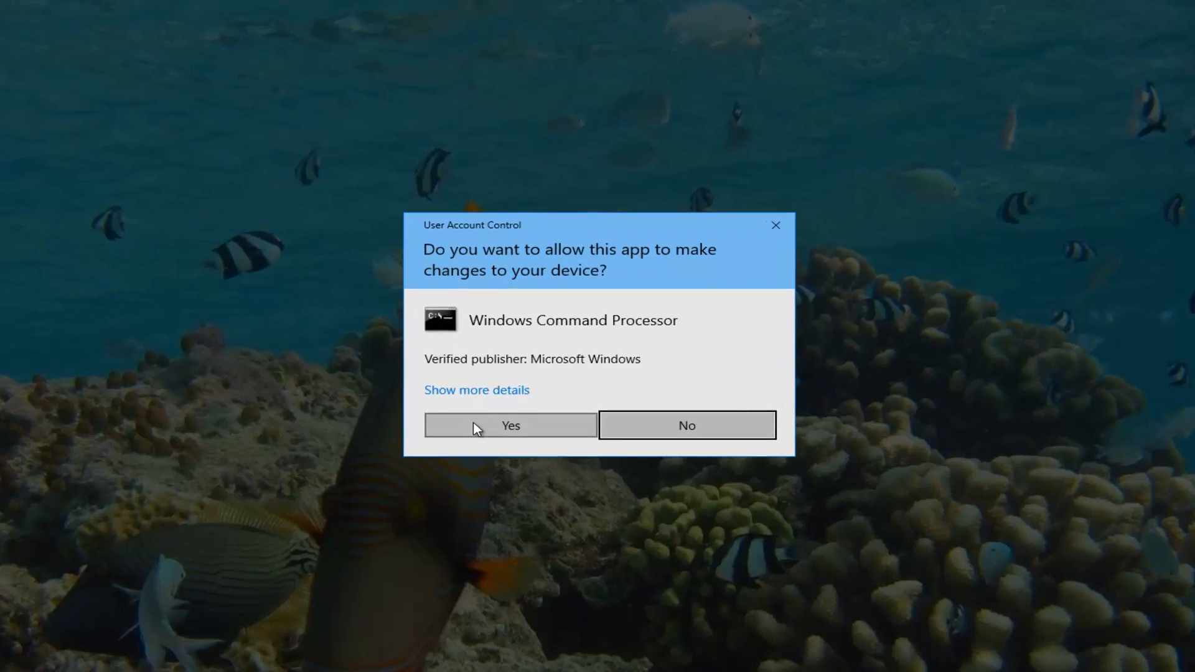
Approve the elevation prompt and enter 'ipconfig /flushdns' at the administrator prompt.
click(510, 426)
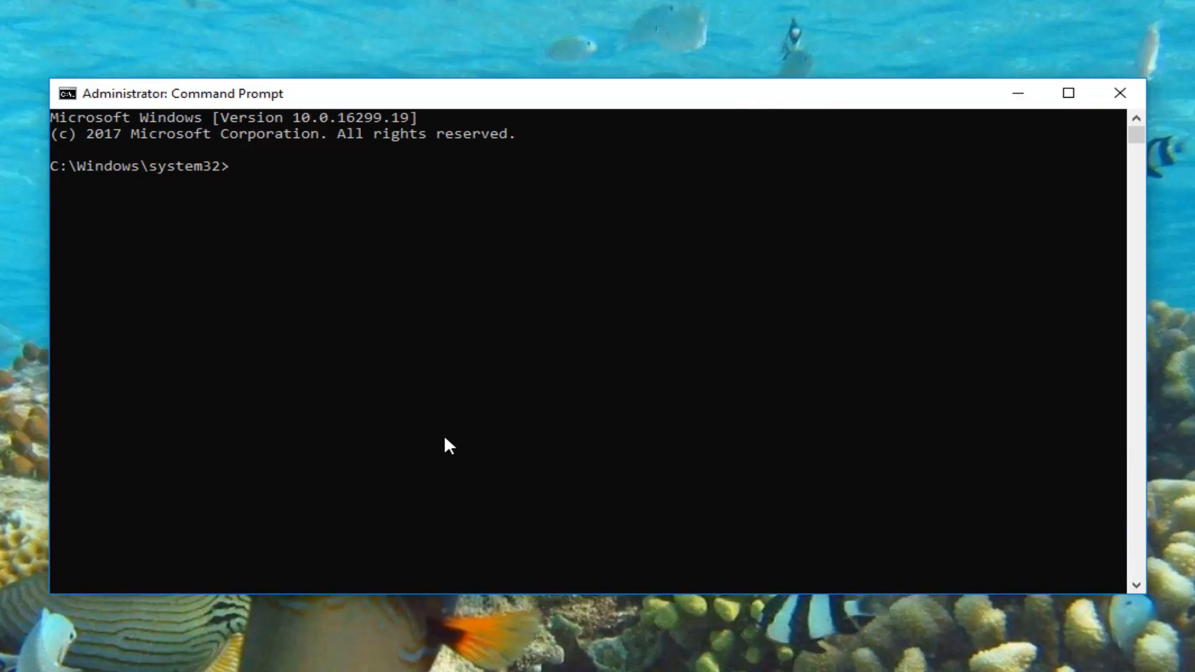
text(ipcondif)
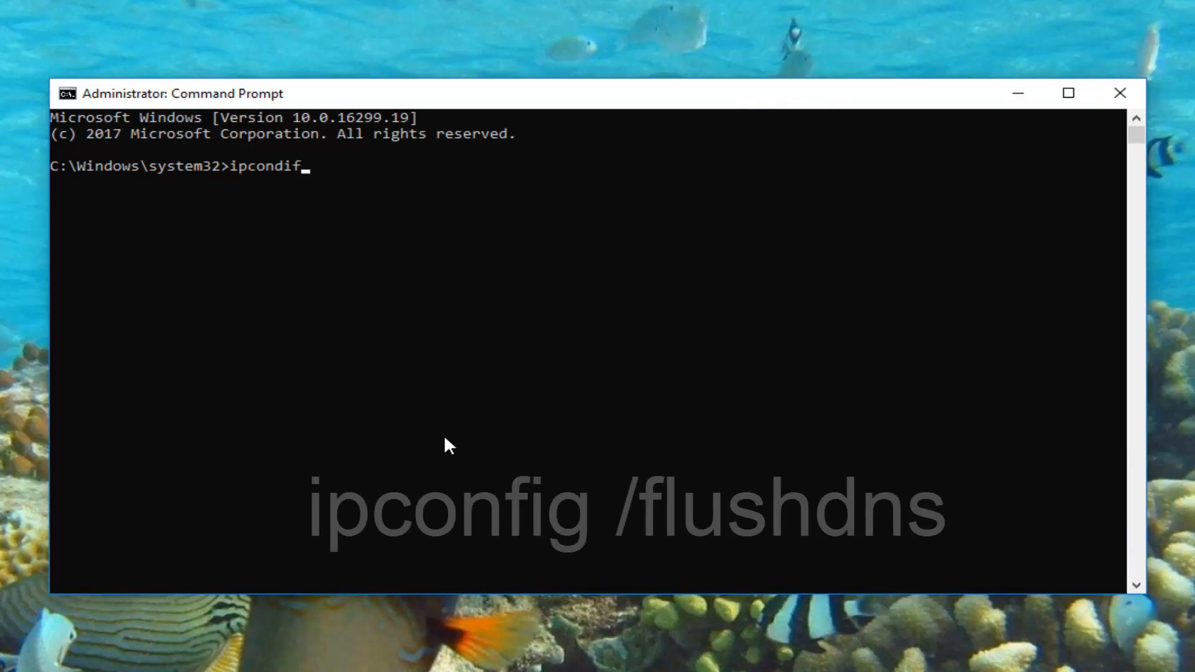
key(Backspace)
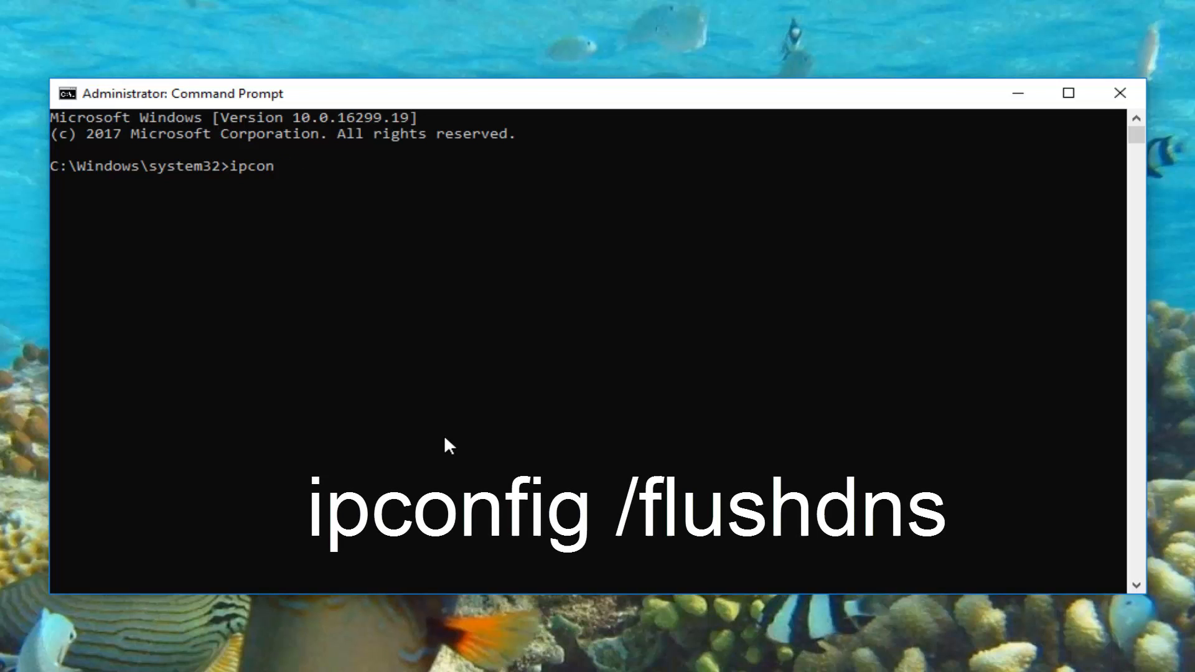
text(fig /)
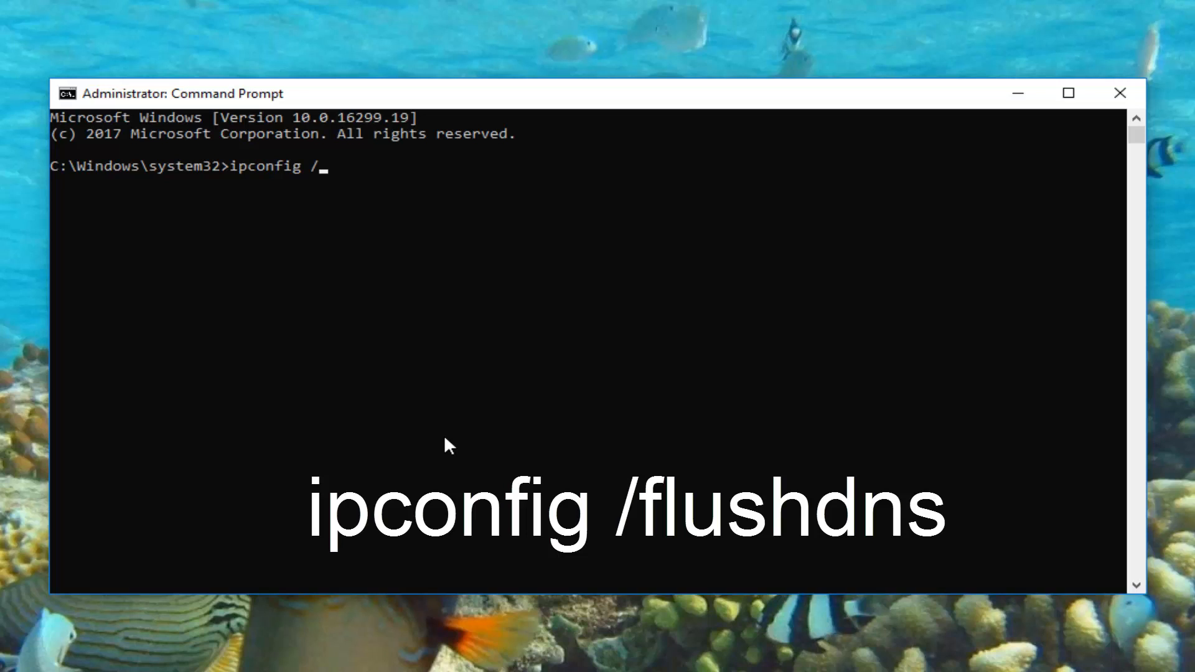
text(fl)
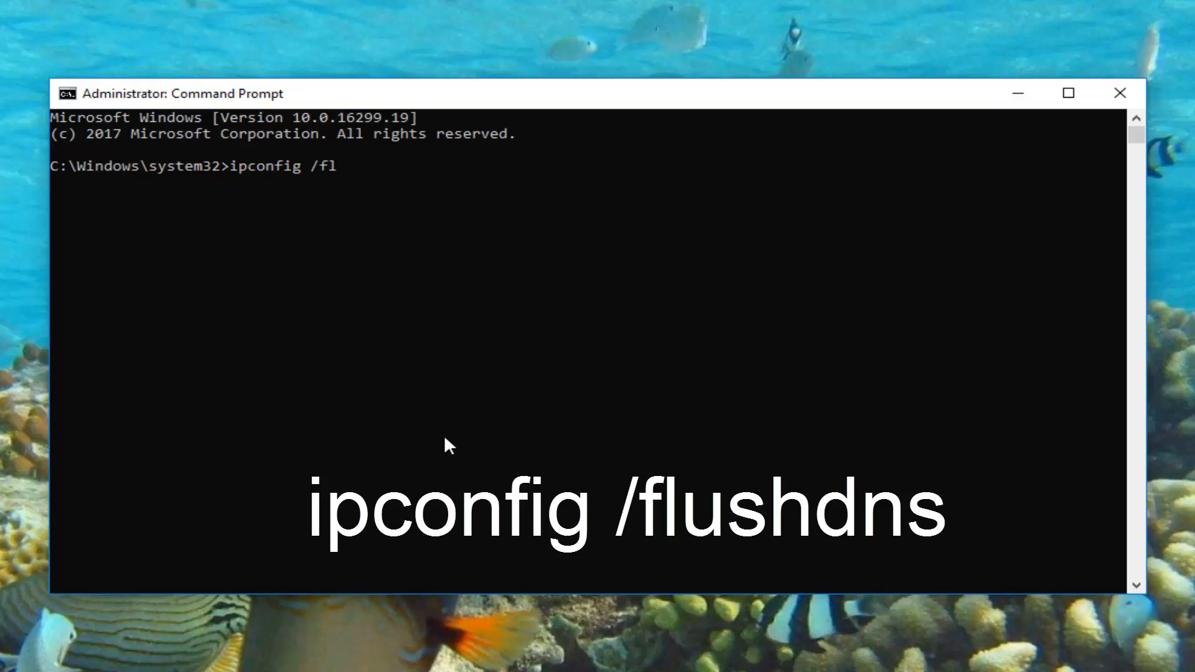
text(ushdns)
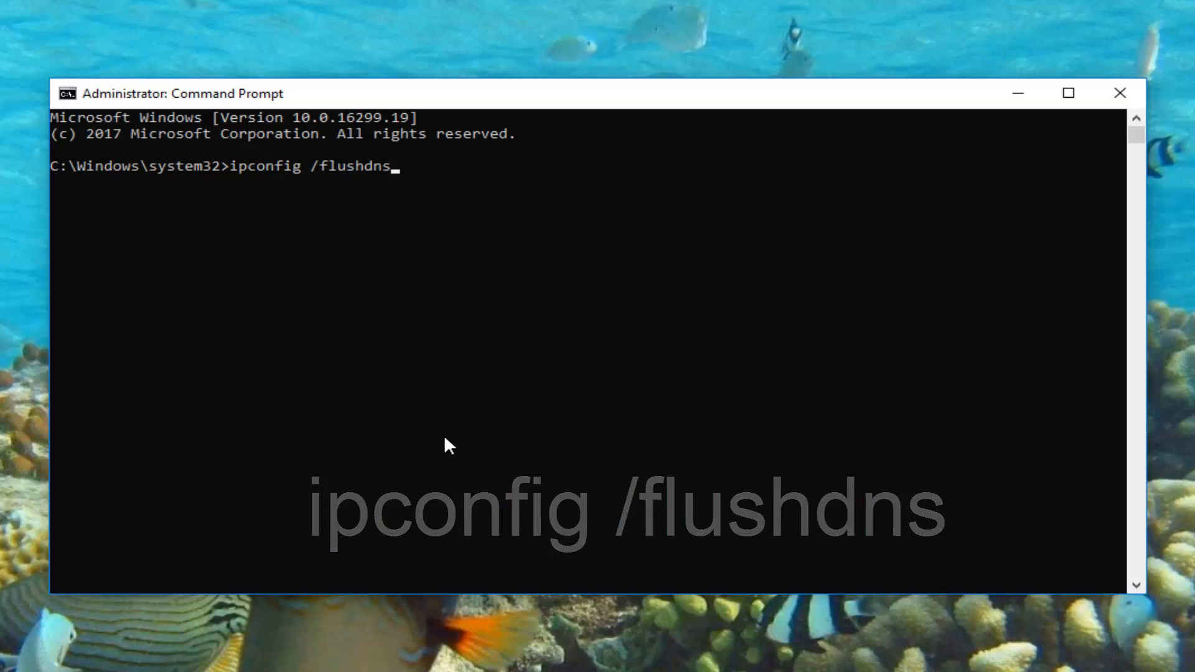
Run ipconfig /flushdns to clear the DNS resolver cache.
key(Return)
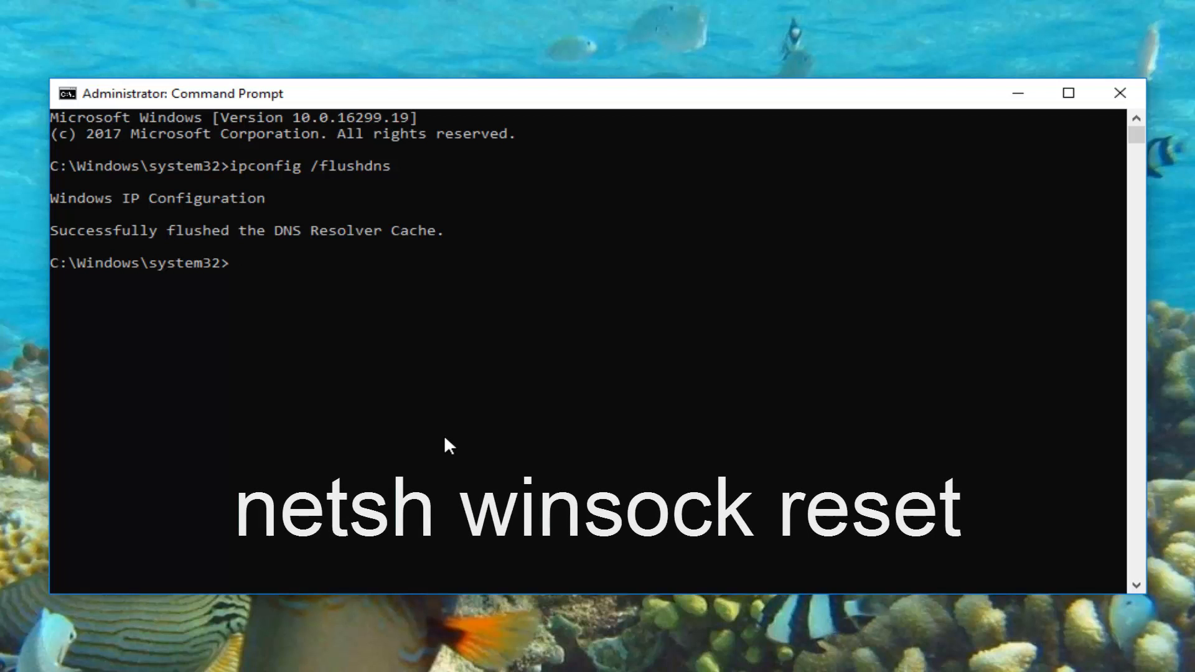
Run 'netsh winsock reset' and close the Command Prompt window.
text(netsh)
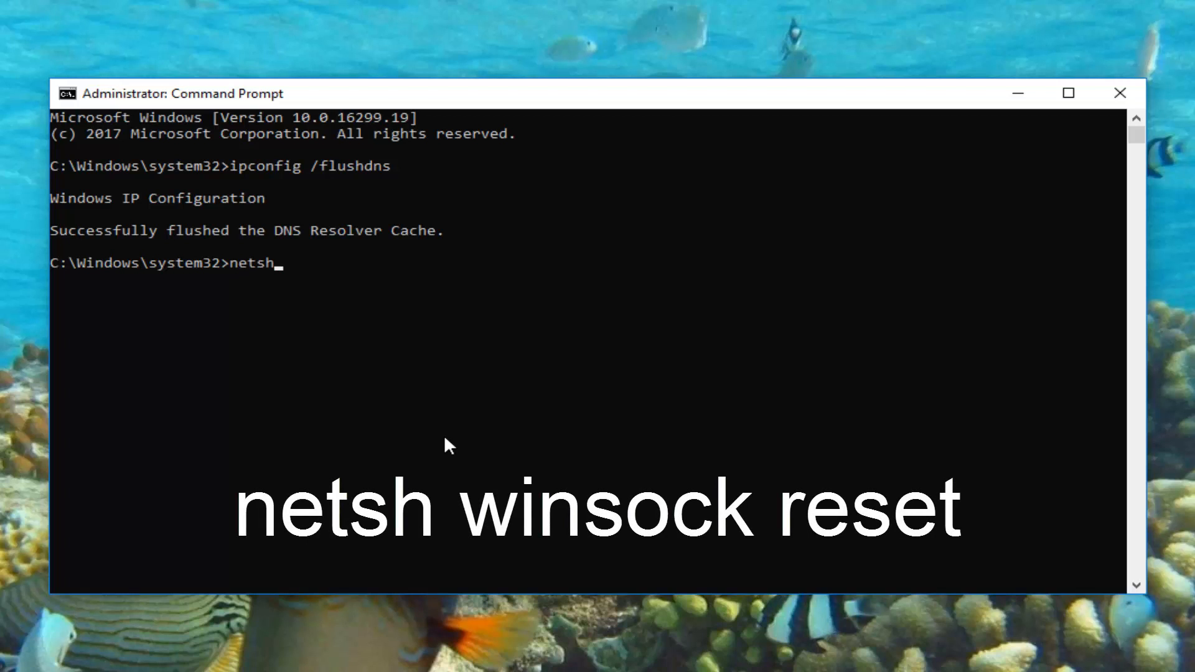
text(winsock rese)
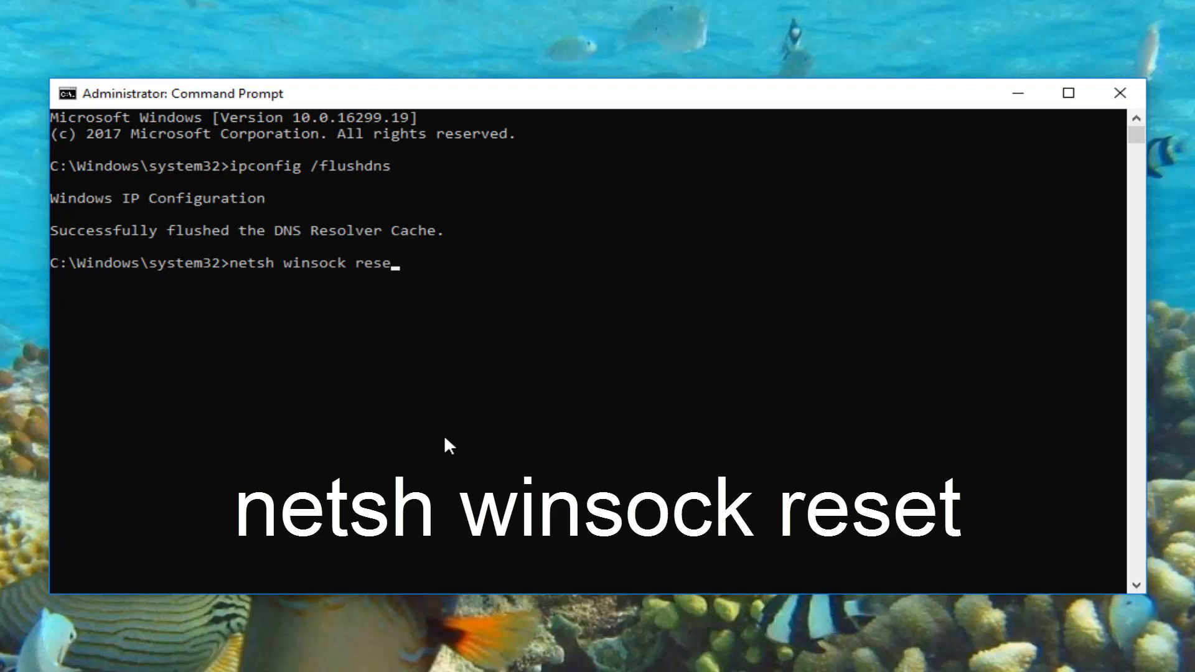
text(t)
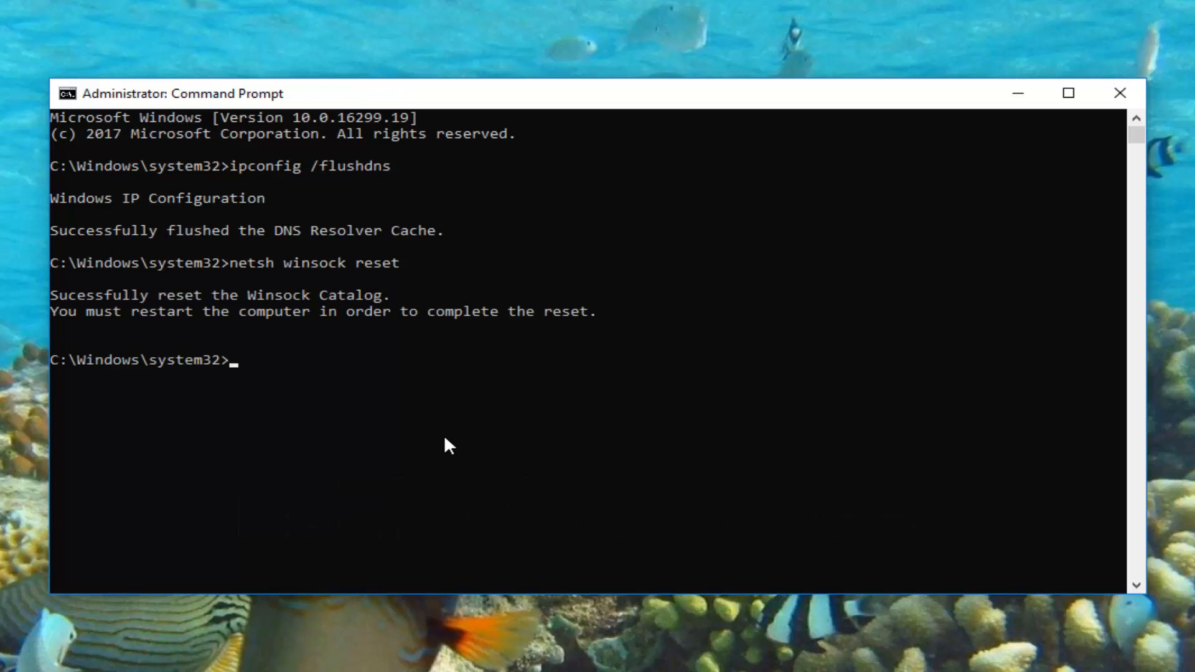
mouse_move(467, 378)
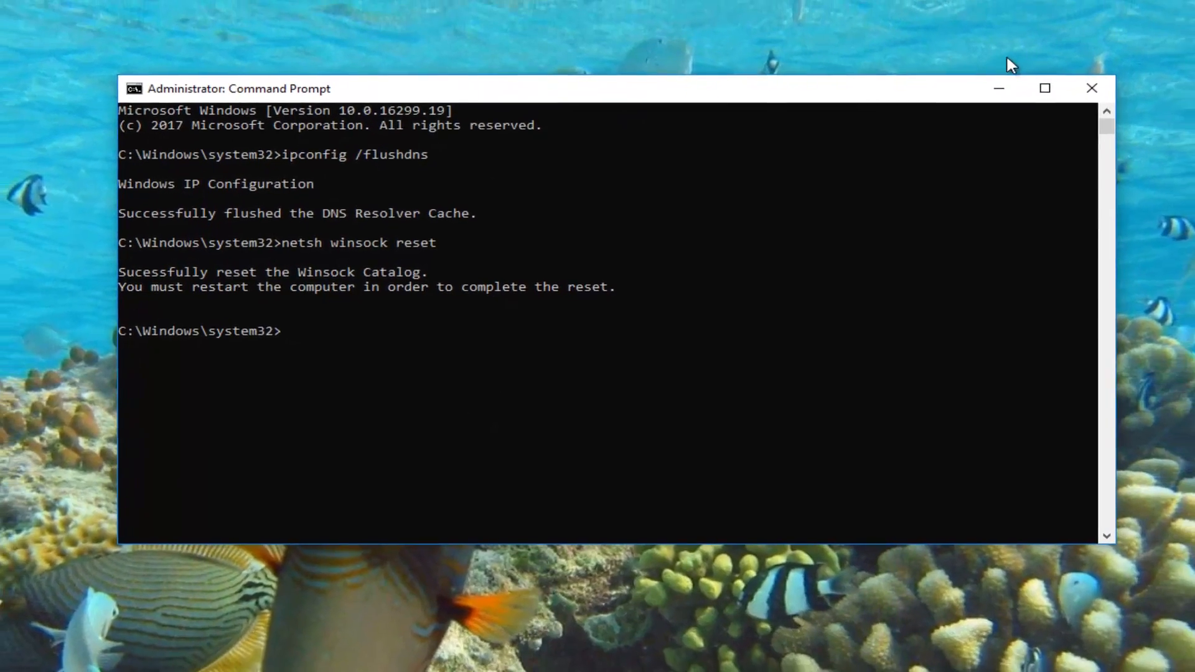
click(1092, 89)
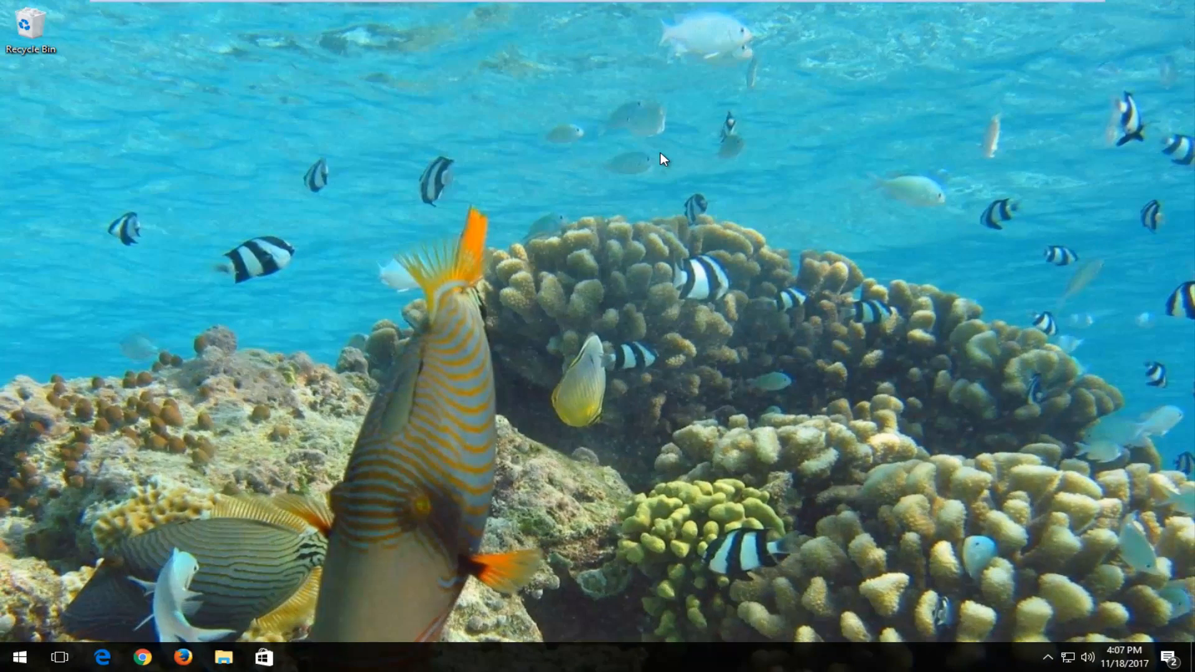